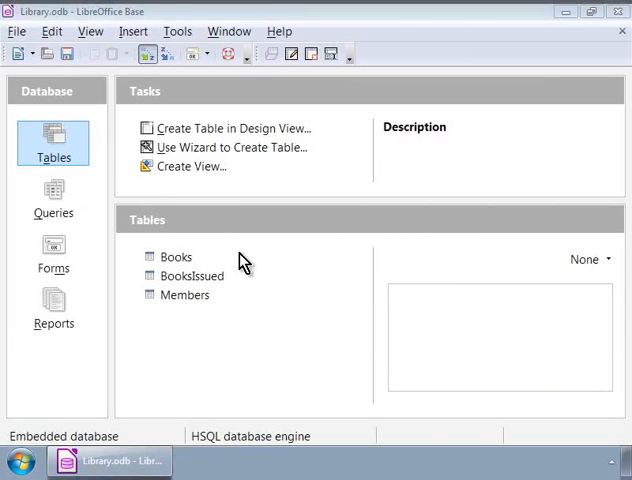
pyautogui.moveTo(211, 255)
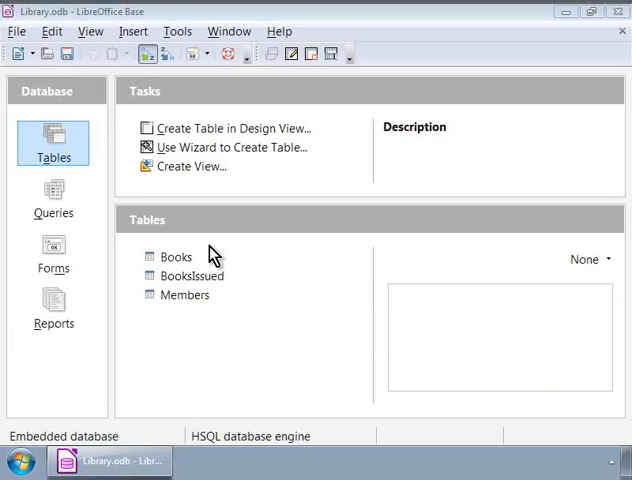
# Show the Queries section, listing Books Issued and Books Not Returned, and launch the Query Wizard
pyautogui.click(54, 198)
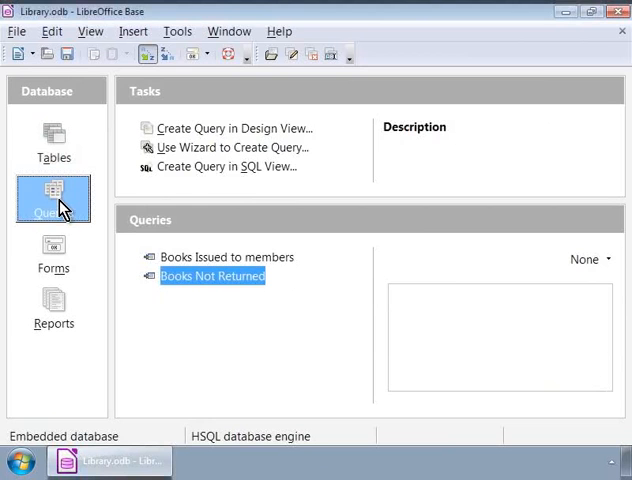
pyautogui.moveTo(70, 200)
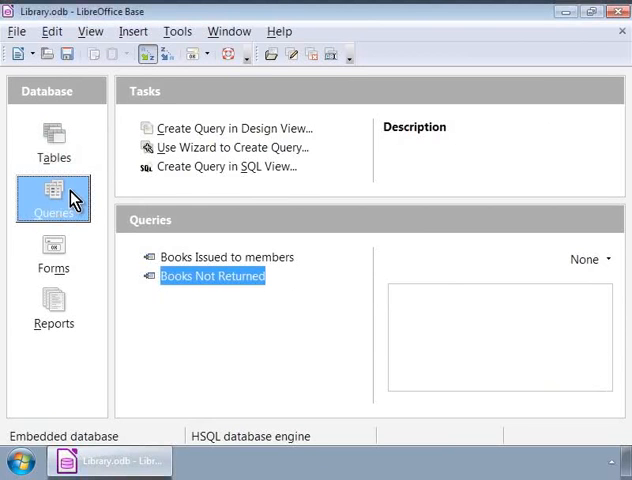
pyautogui.moveTo(237, 128)
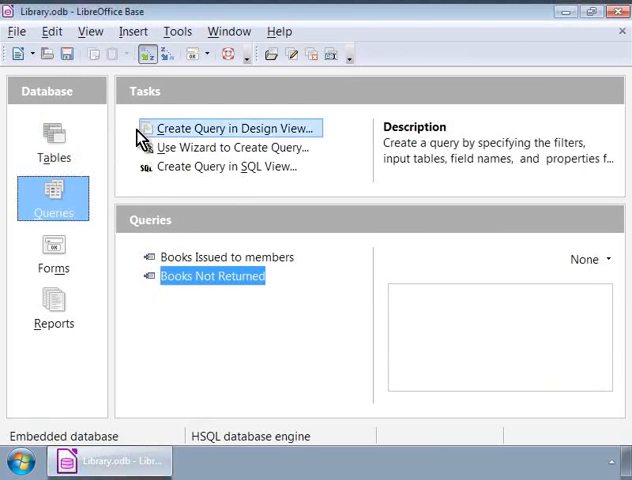
pyautogui.moveTo(138, 191)
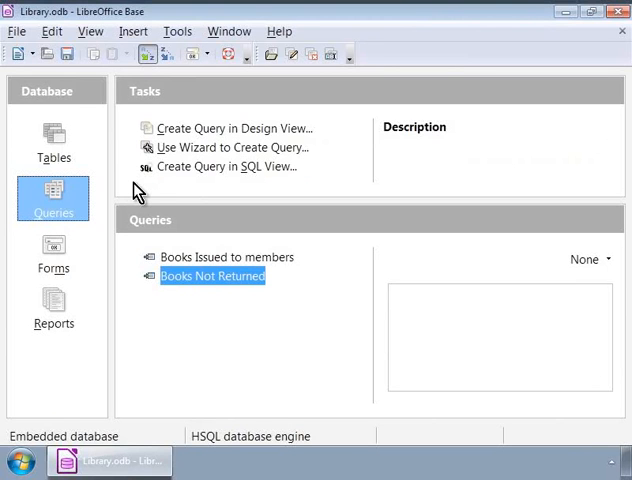
pyautogui.moveTo(165, 147)
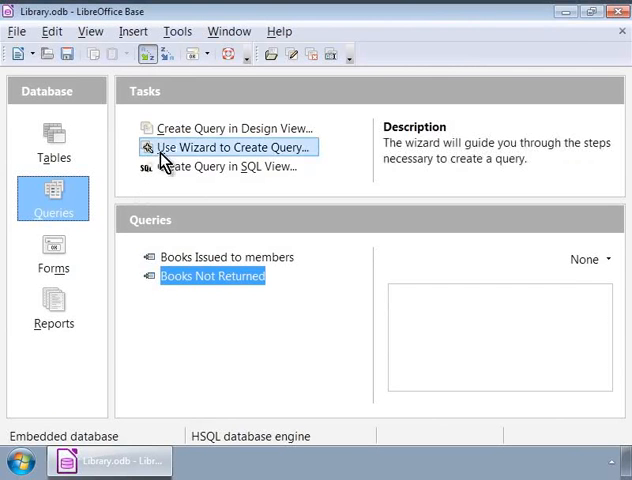
pyautogui.moveTo(234, 128)
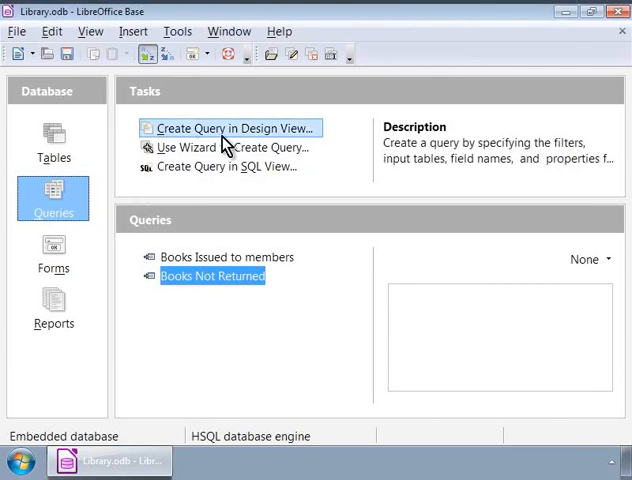
pyautogui.moveTo(300, 143)
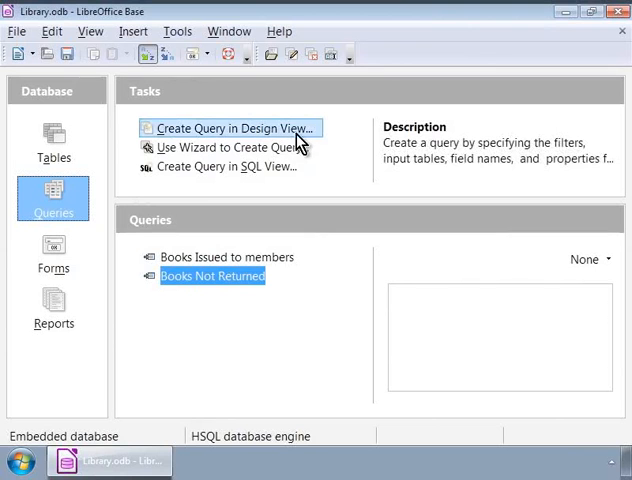
pyautogui.click(227, 166)
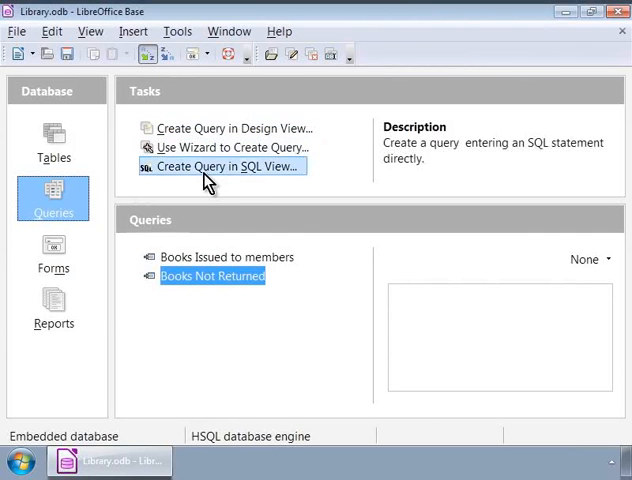
pyautogui.moveTo(289, 188)
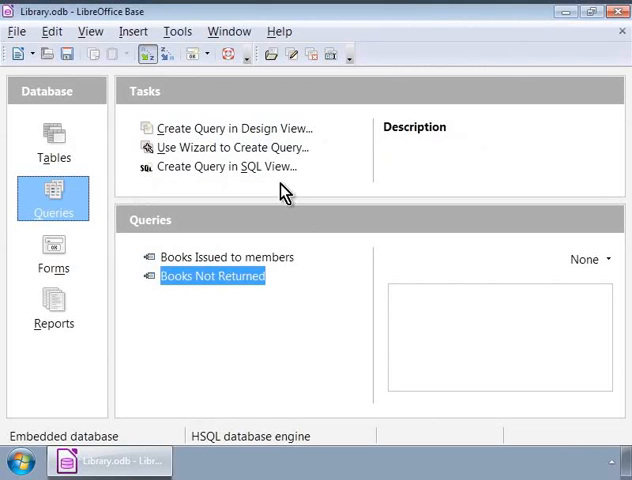
pyautogui.moveTo(230, 147)
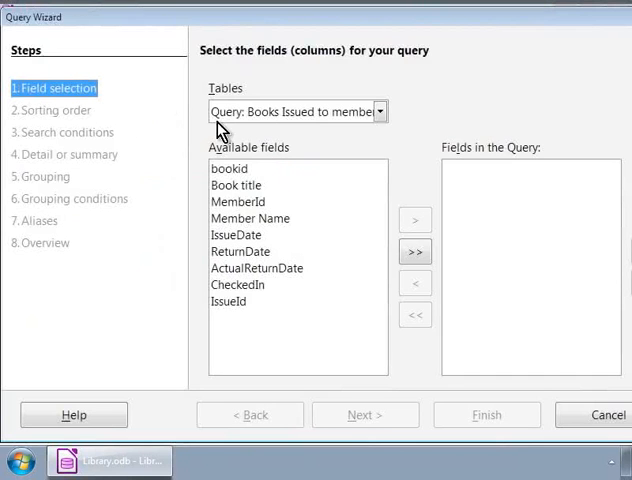
pyautogui.moveTo(18, 37)
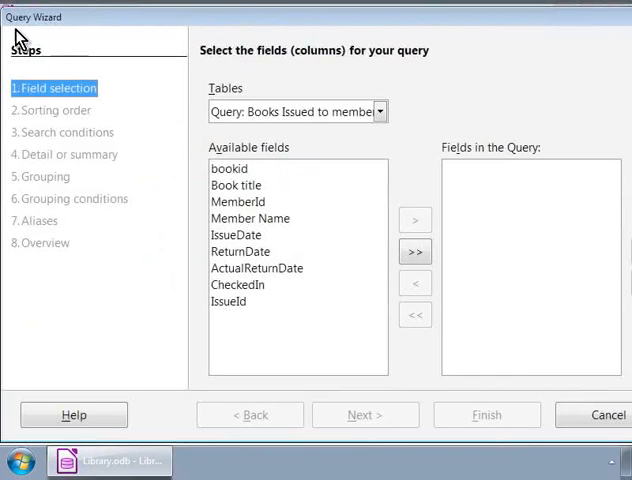
pyautogui.moveTo(64, 35)
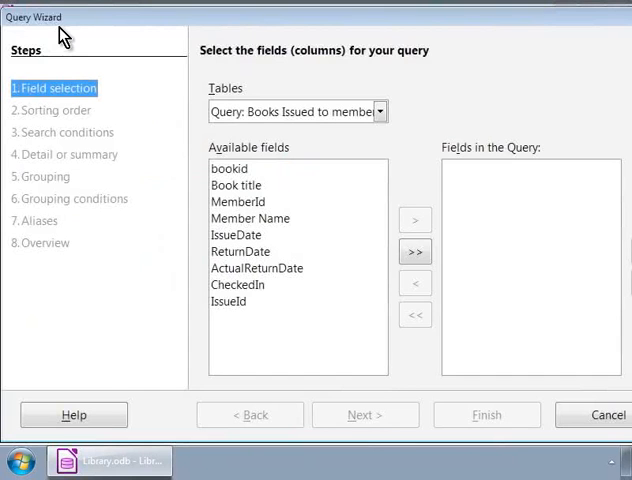
pyautogui.moveTo(22, 92)
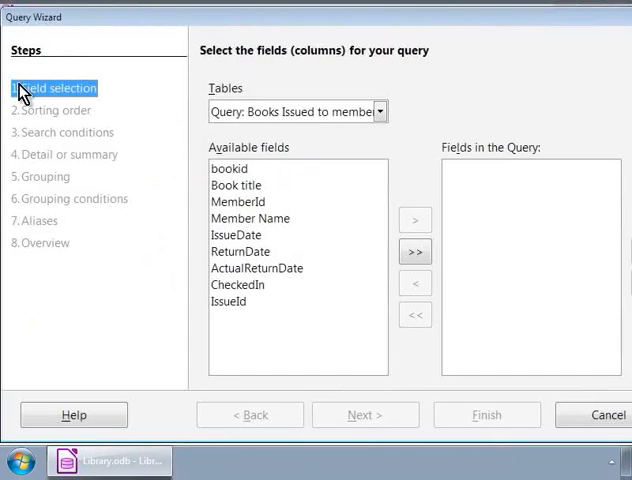
pyautogui.moveTo(22, 147)
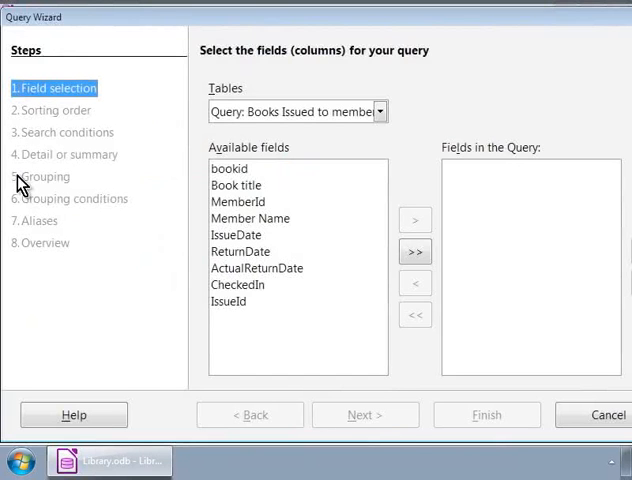
pyautogui.moveTo(22, 108)
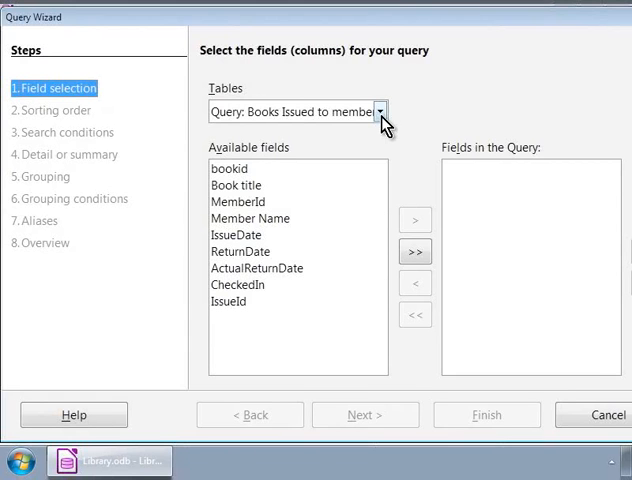
# Pick the Members table as the source and add its Name and Phone fields
pyautogui.click(380, 111)
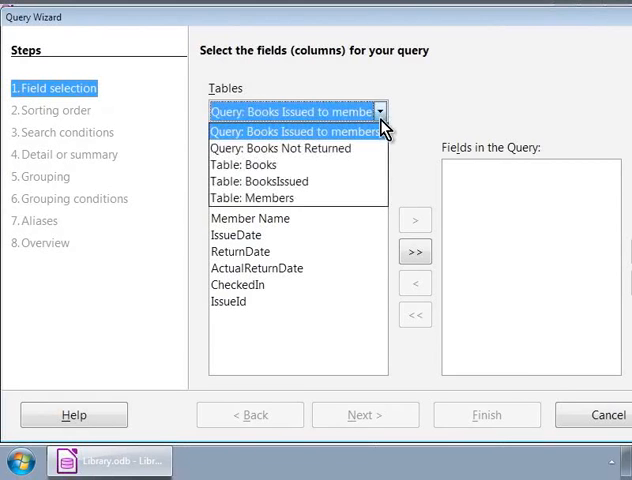
pyautogui.moveTo(370, 198)
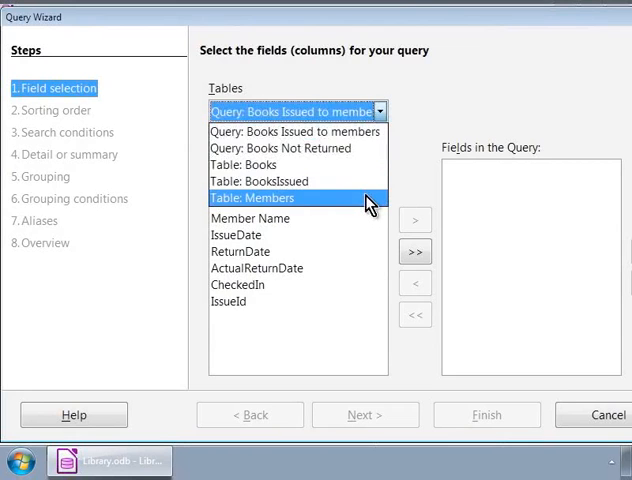
pyautogui.click(260, 197)
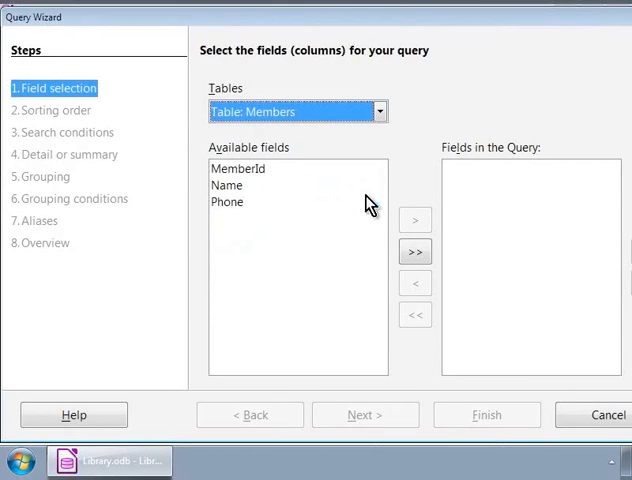
pyautogui.moveTo(360, 205)
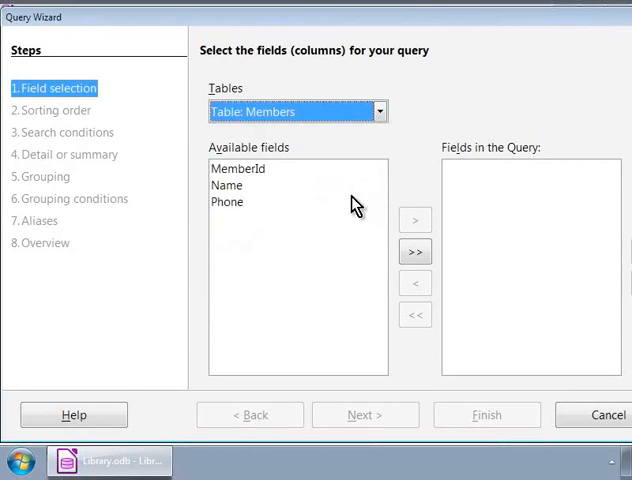
pyautogui.click(228, 185)
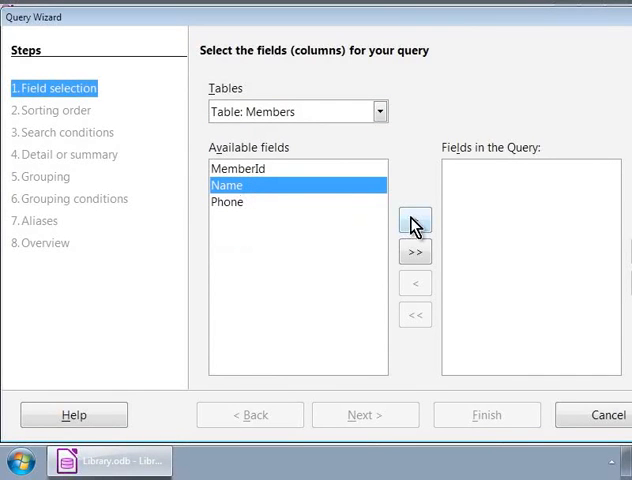
pyautogui.click(414, 220)
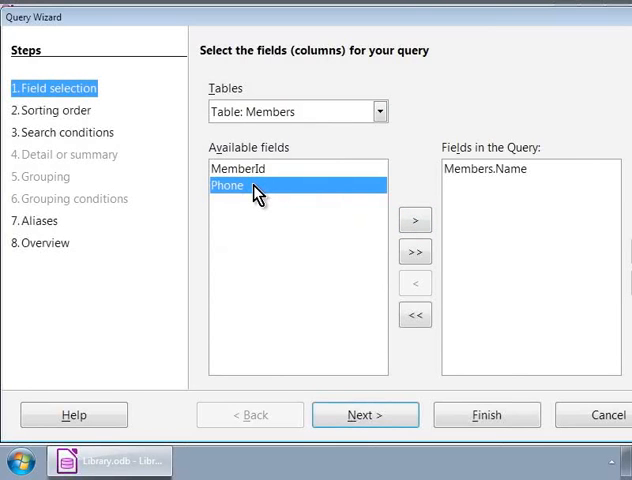
pyautogui.moveTo(375, 213)
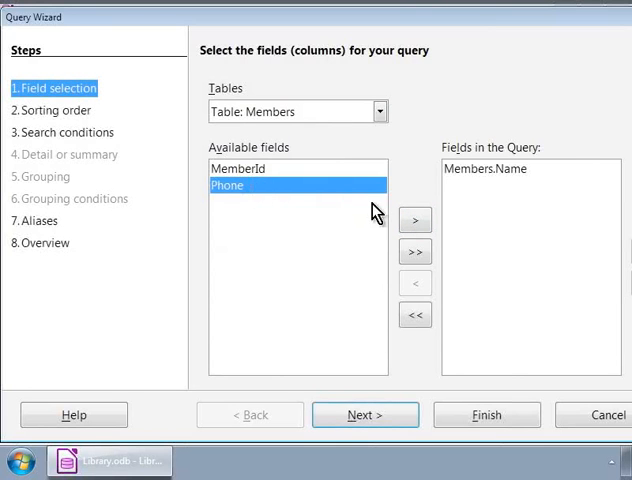
pyautogui.click(414, 220)
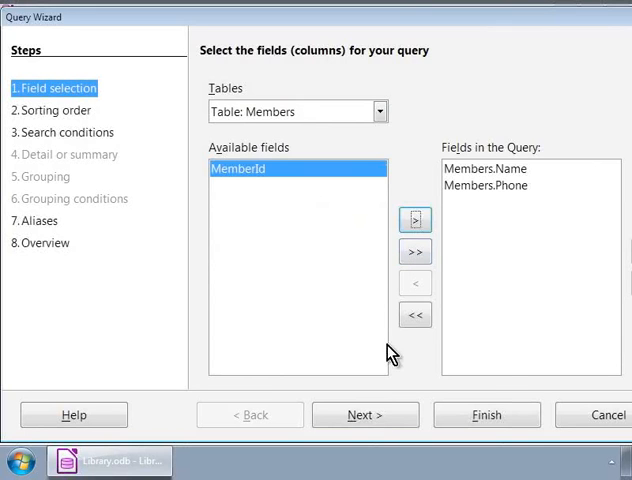
# Sort the query by Members.Name in ascending order, then continue to search conditions
pyautogui.click(365, 414)
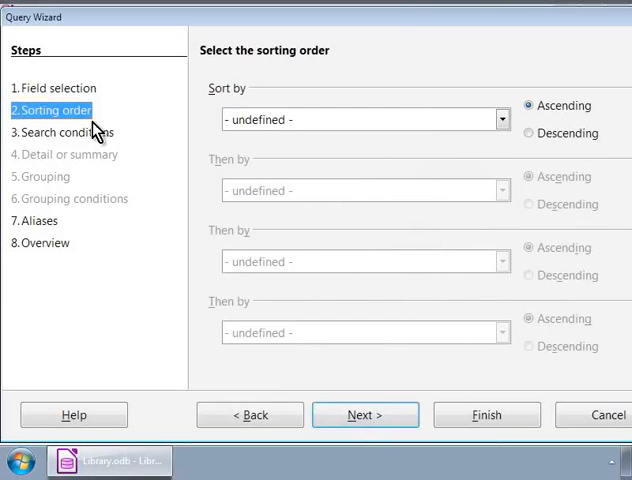
pyautogui.moveTo(108, 130)
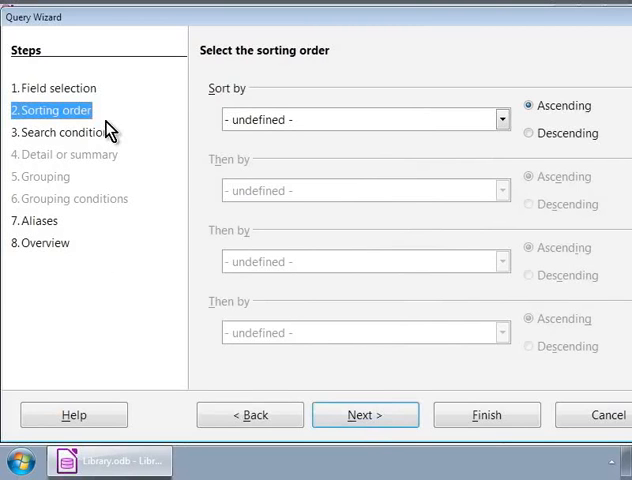
pyautogui.moveTo(113, 130)
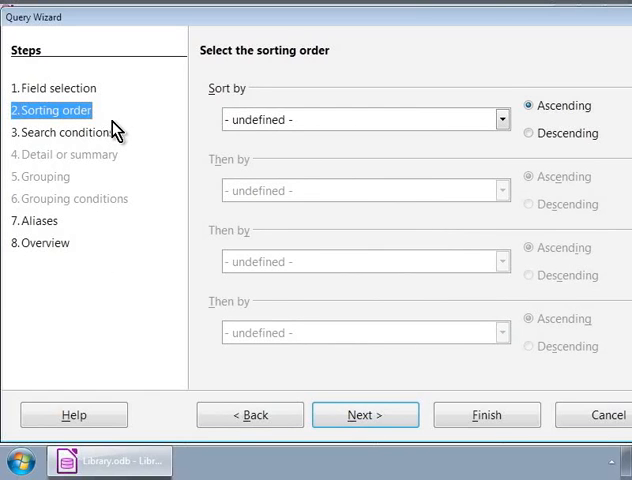
pyautogui.click(503, 119)
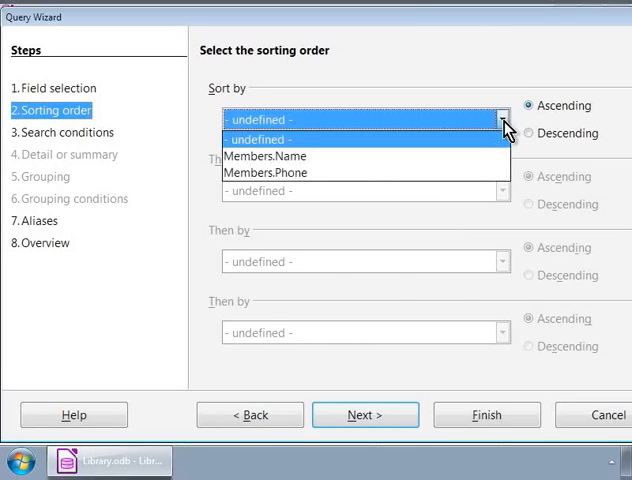
pyautogui.click(265, 156)
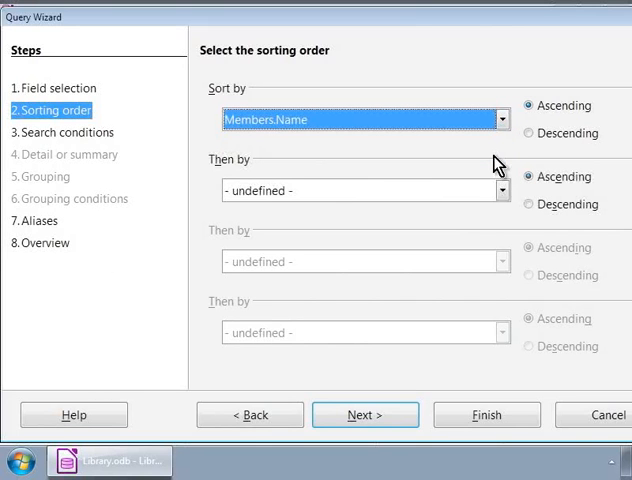
pyautogui.moveTo(522, 135)
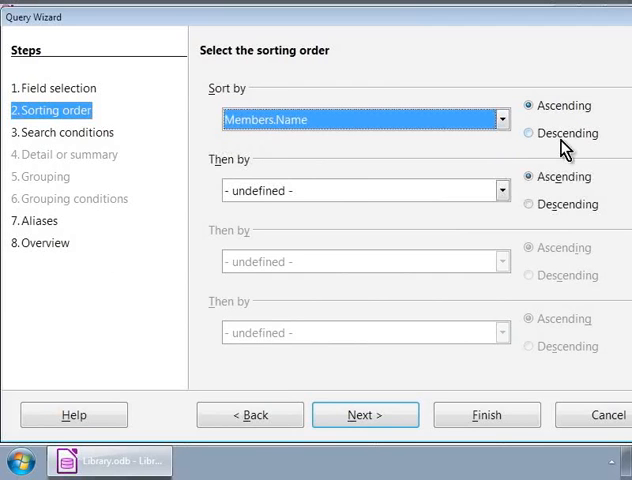
pyautogui.moveTo(595, 148)
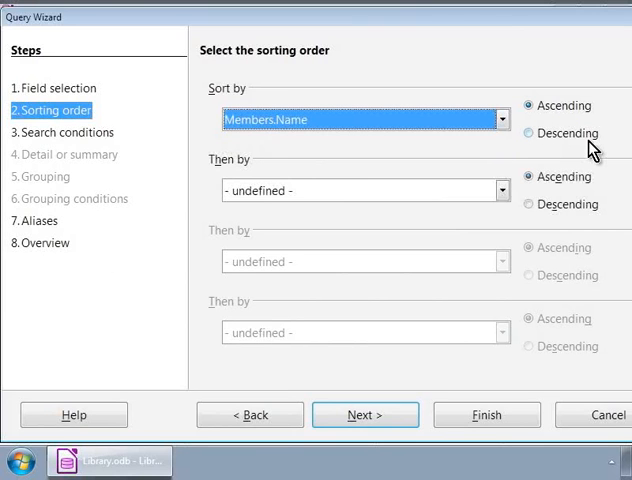
pyautogui.moveTo(537, 110)
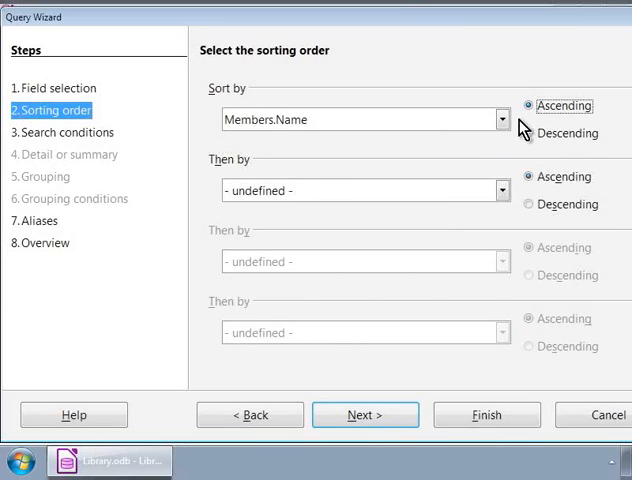
pyautogui.click(365, 414)
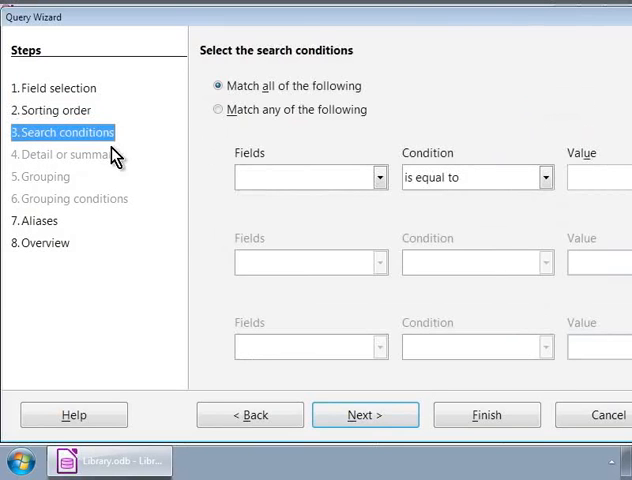
pyautogui.moveTo(128, 160)
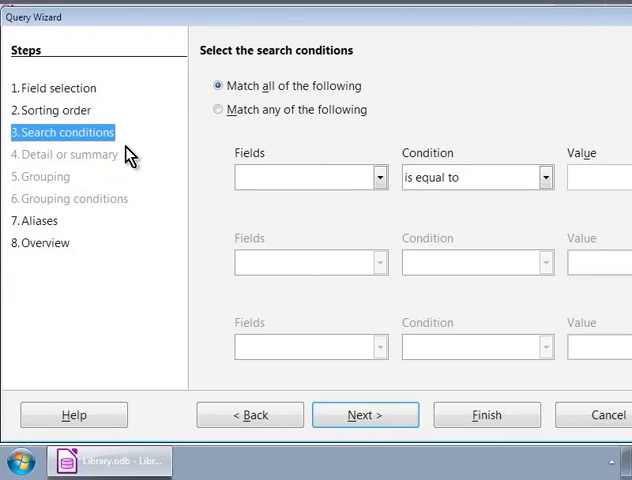
pyautogui.moveTo(373, 191)
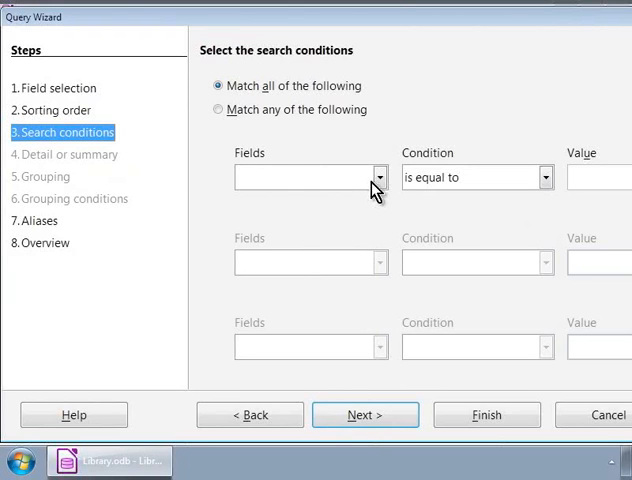
# Pair Members.Name with the 'like' condition, typing a value (R%) and then clearing it
pyautogui.click(378, 177)
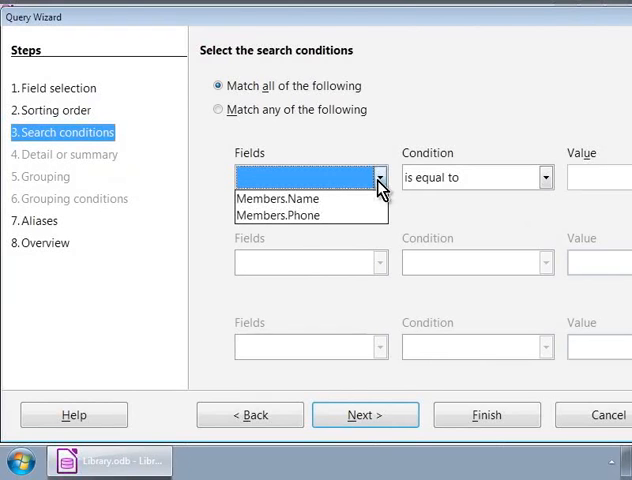
pyautogui.click(272, 198)
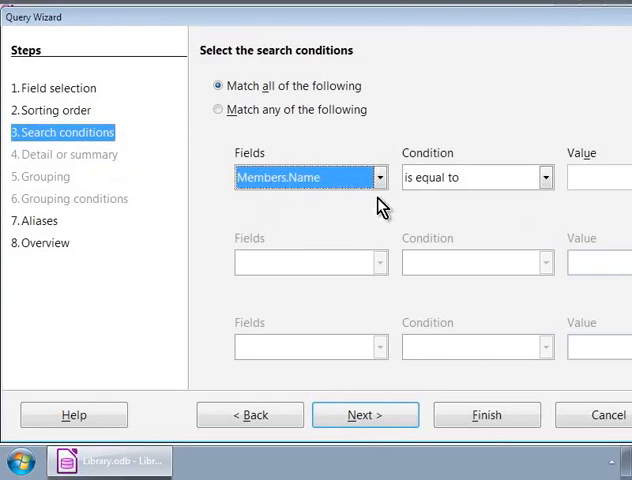
pyautogui.moveTo(460, 211)
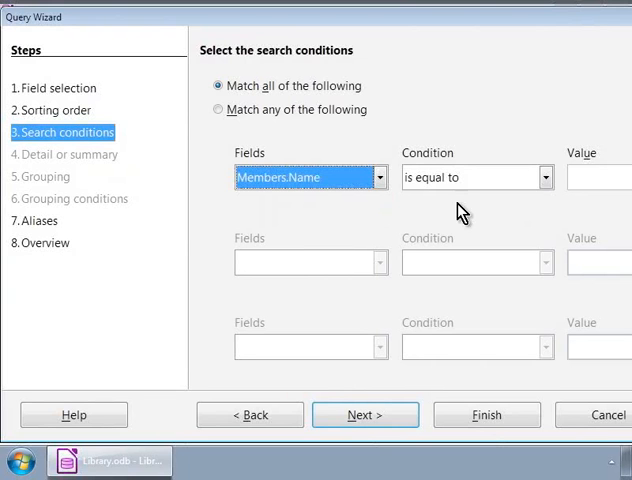
pyautogui.click(546, 177)
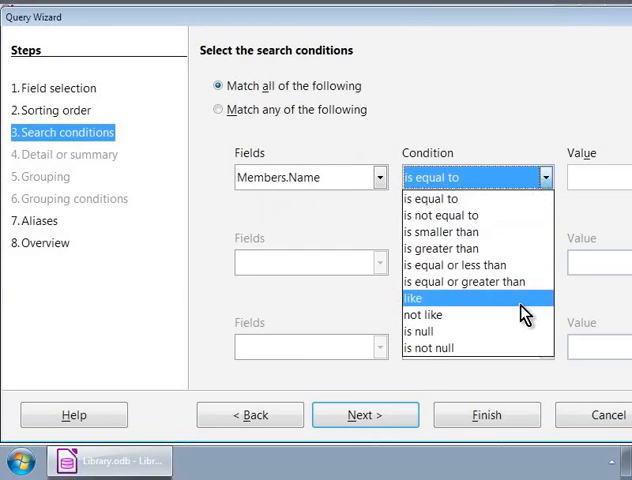
pyautogui.click(420, 298)
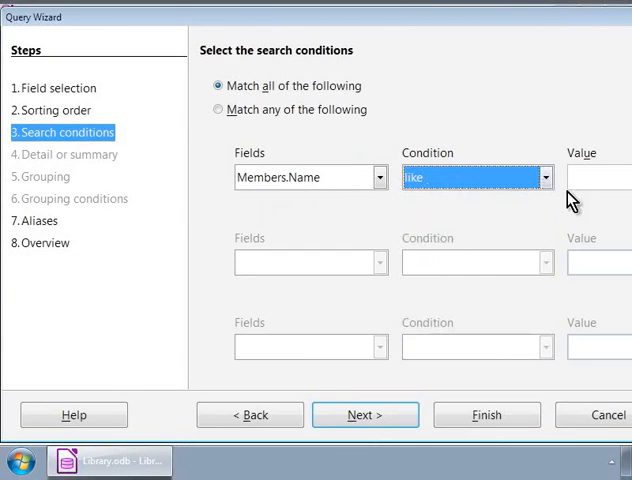
pyautogui.click(595, 177)
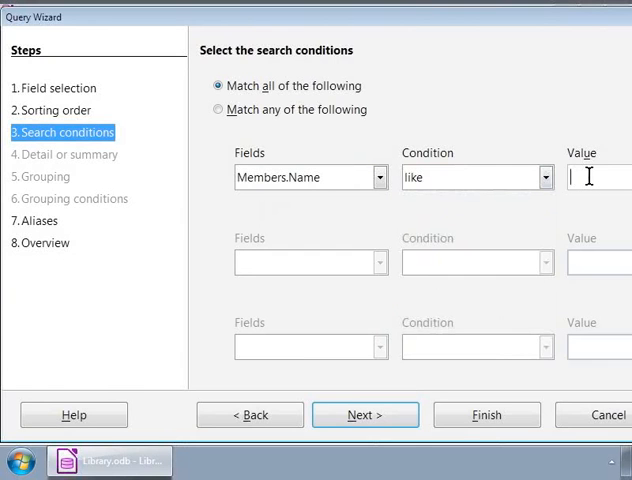
pyautogui.write('R')
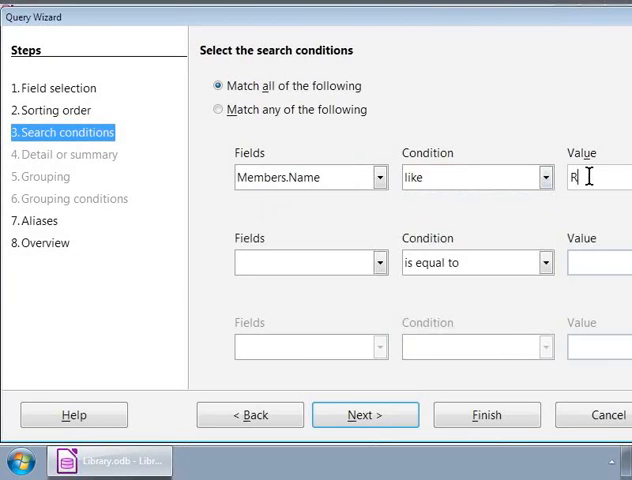
pyautogui.write('%')
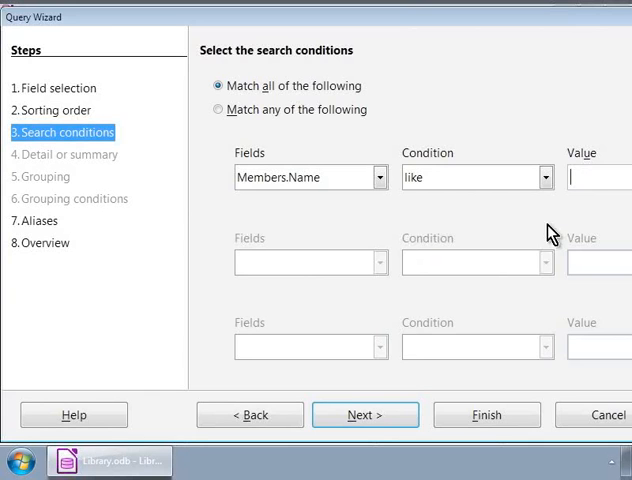
# On the Aliases page, rename the columns 'Member Name' and 'Phone Number'
pyautogui.click(365, 414)
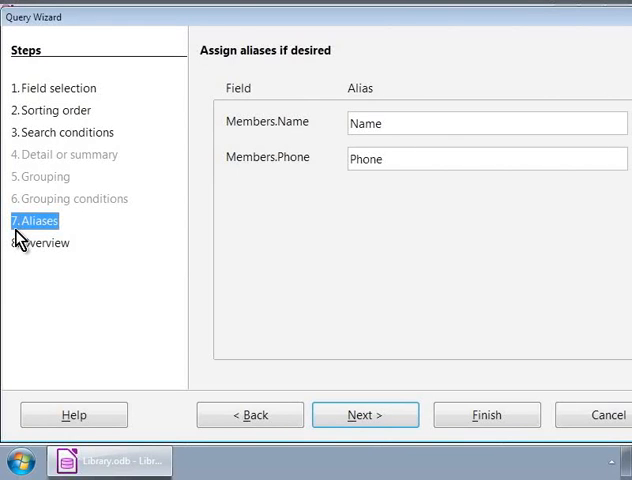
pyautogui.moveTo(22, 243)
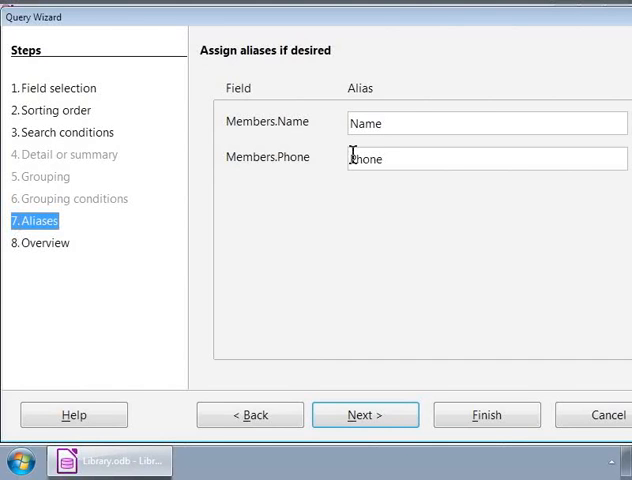
pyautogui.moveTo(350, 123)
pyautogui.write('Member ')
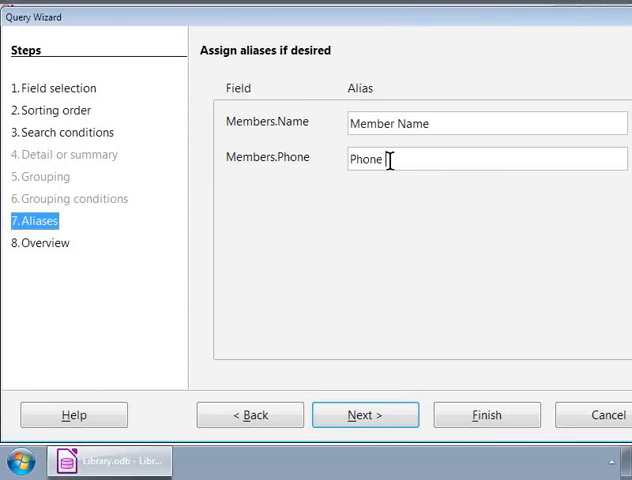
pyautogui.write('Number')
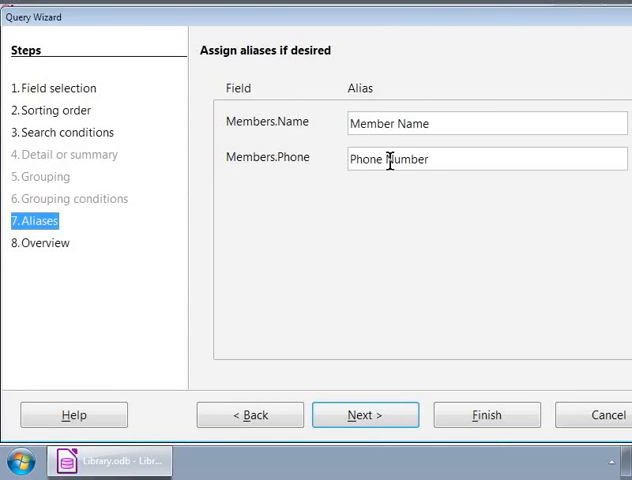
pyautogui.moveTo(435, 159)
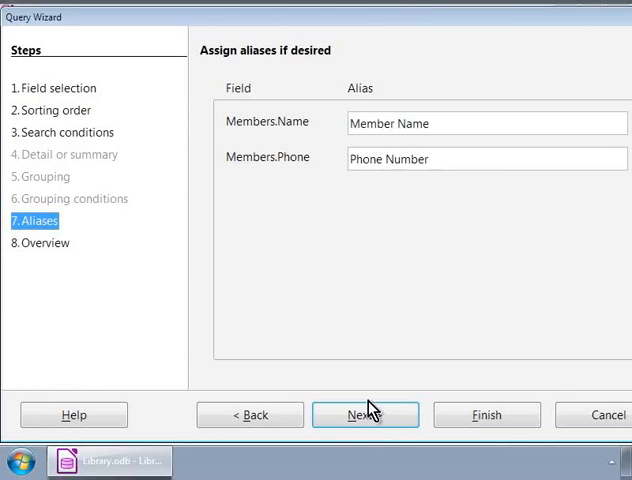
# On the overview, name the query 'List of all members and phone numbers' and choose Display Query
pyautogui.click(365, 414)
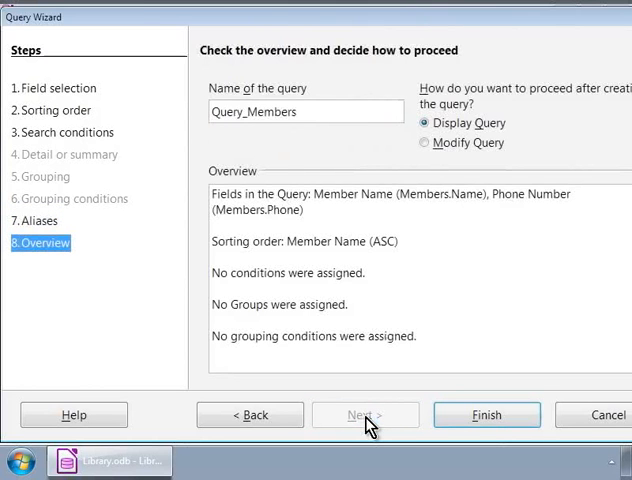
pyautogui.moveTo(18, 268)
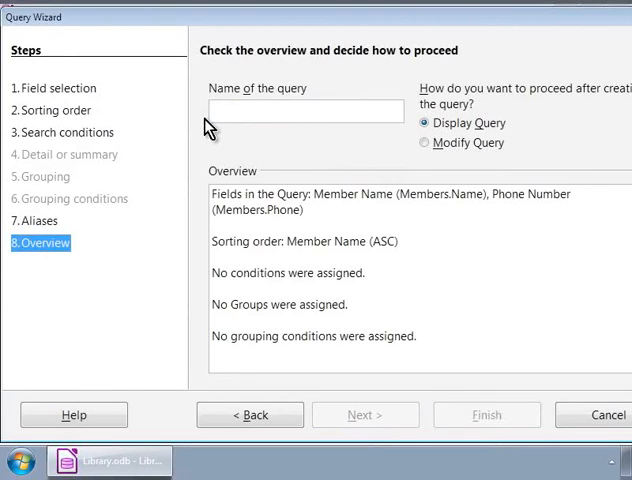
pyautogui.write('List of all members and phone numb')
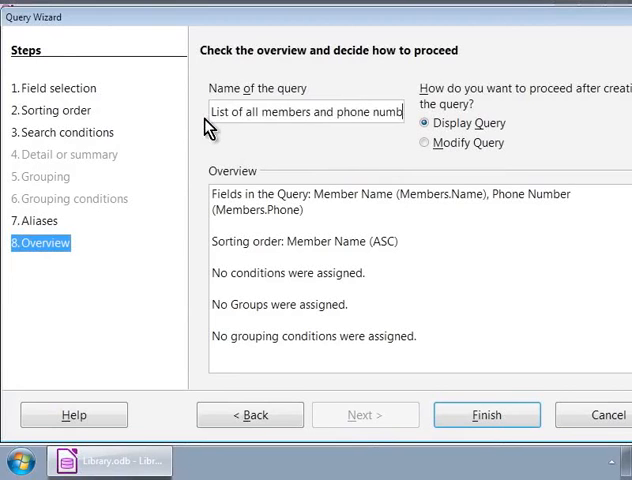
pyautogui.write('s')
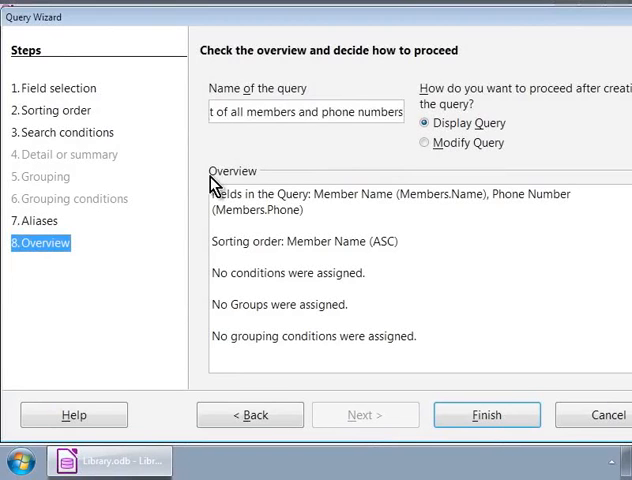
pyautogui.moveTo(255, 188)
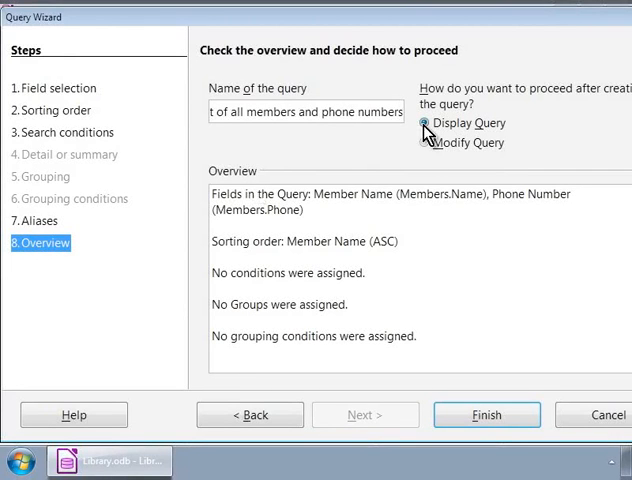
pyautogui.click(425, 123)
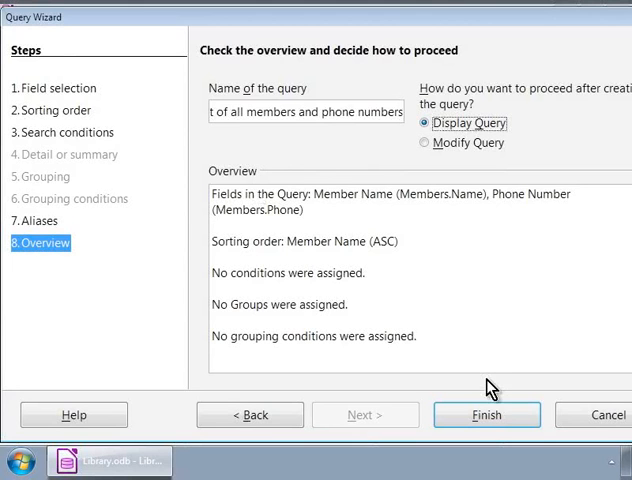
# Finish the wizard to save the query and view four members' names and phone numbers
pyautogui.click(486, 414)
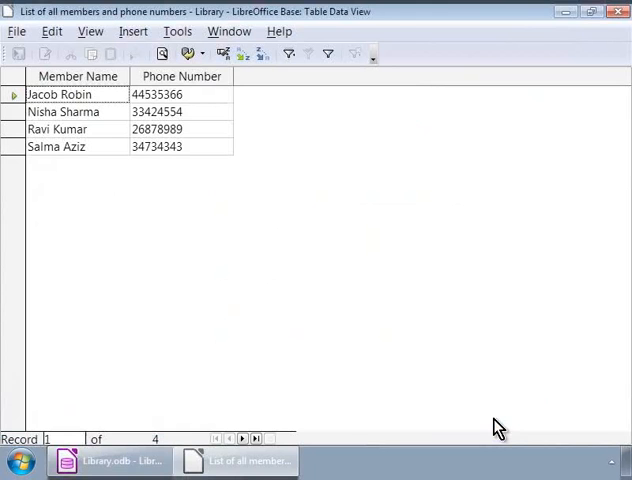
pyautogui.moveTo(109, 98)
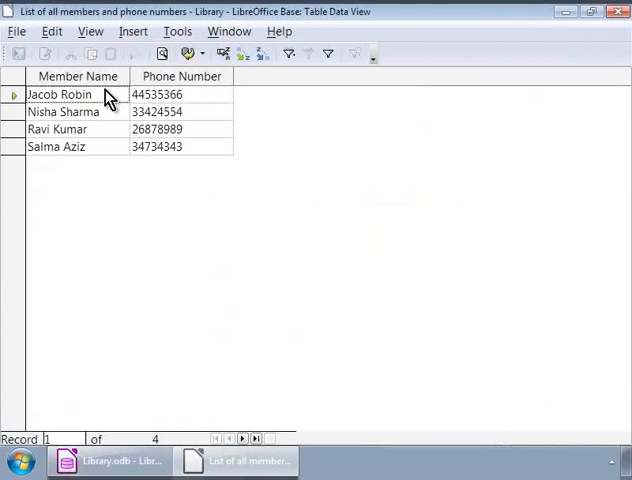
pyautogui.moveTo(30, 25)
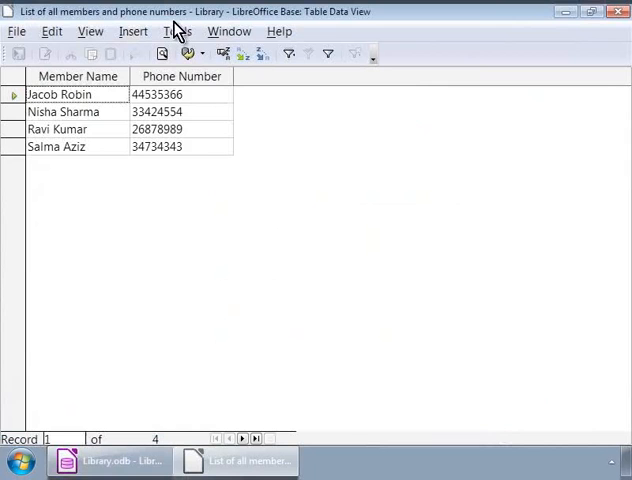
pyautogui.moveTo(155, 52)
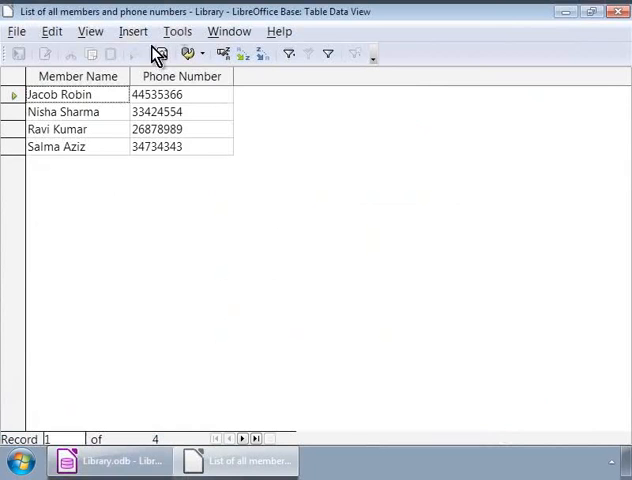